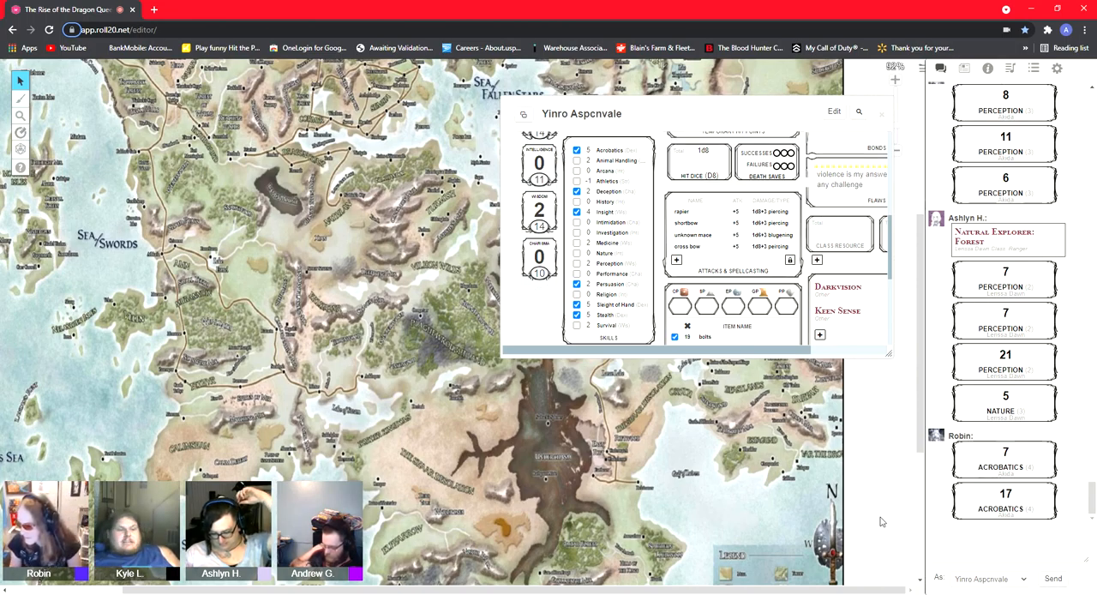
Scroll the chat down to Robin's perception 21, acrobatics 20 and perception 17 rolls
scroll("down", 3)
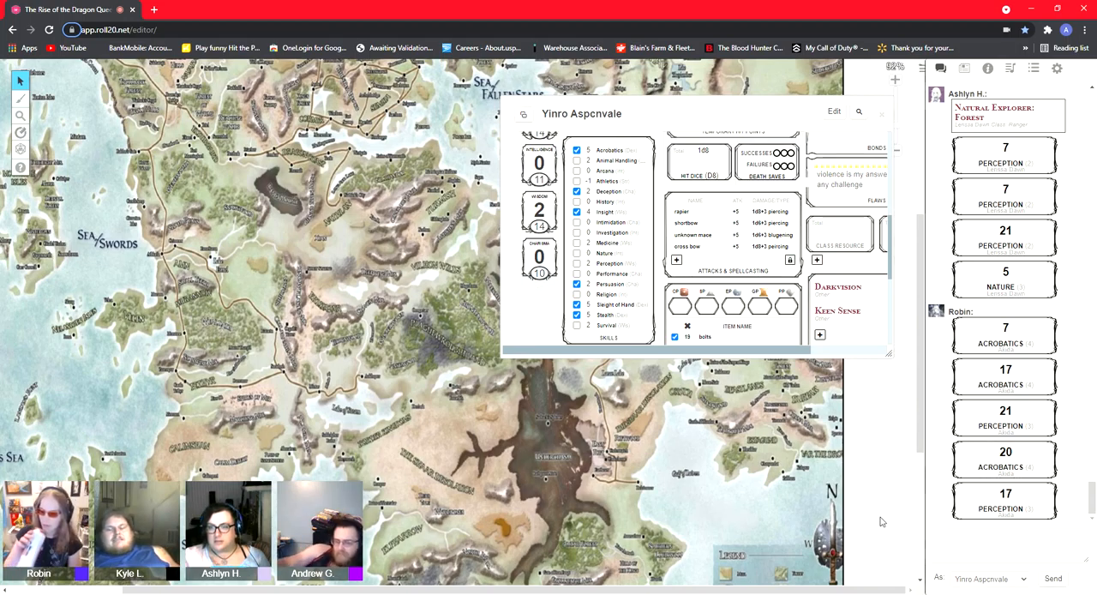
Scroll the chat to the bottom to show Ashlyn's perception rolls of 9, 8 and 8
scroll("down", 3)
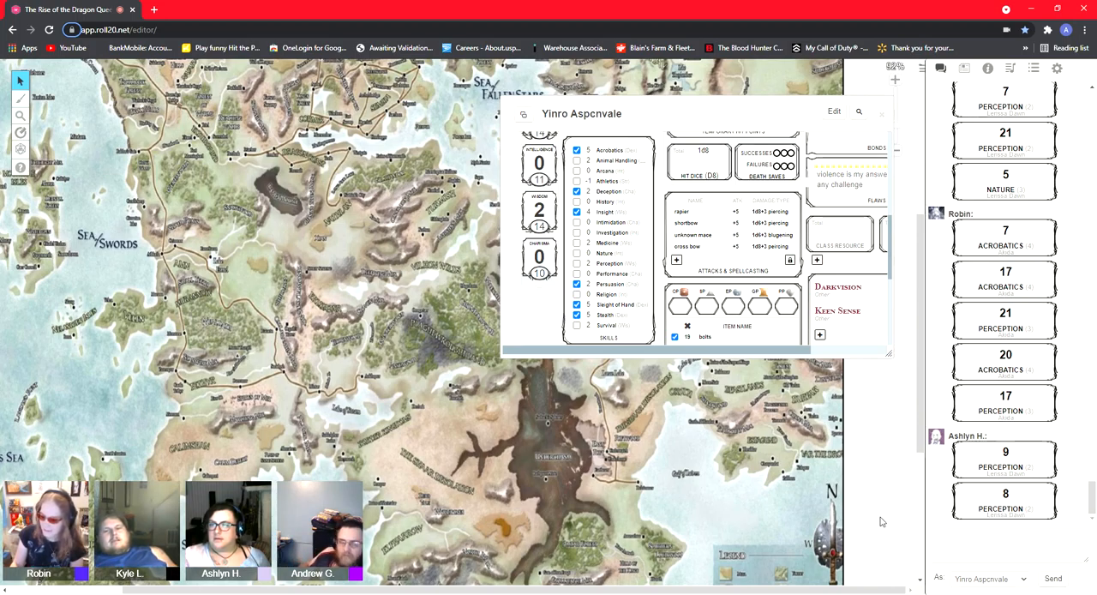
mouse_move(889, 503)
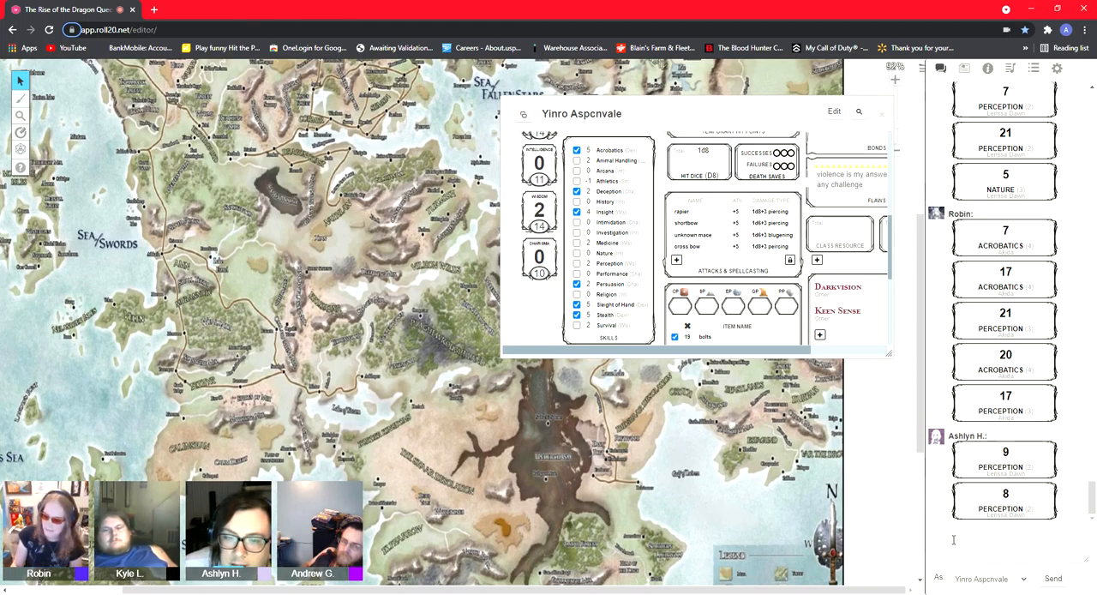
scroll("down", 3)
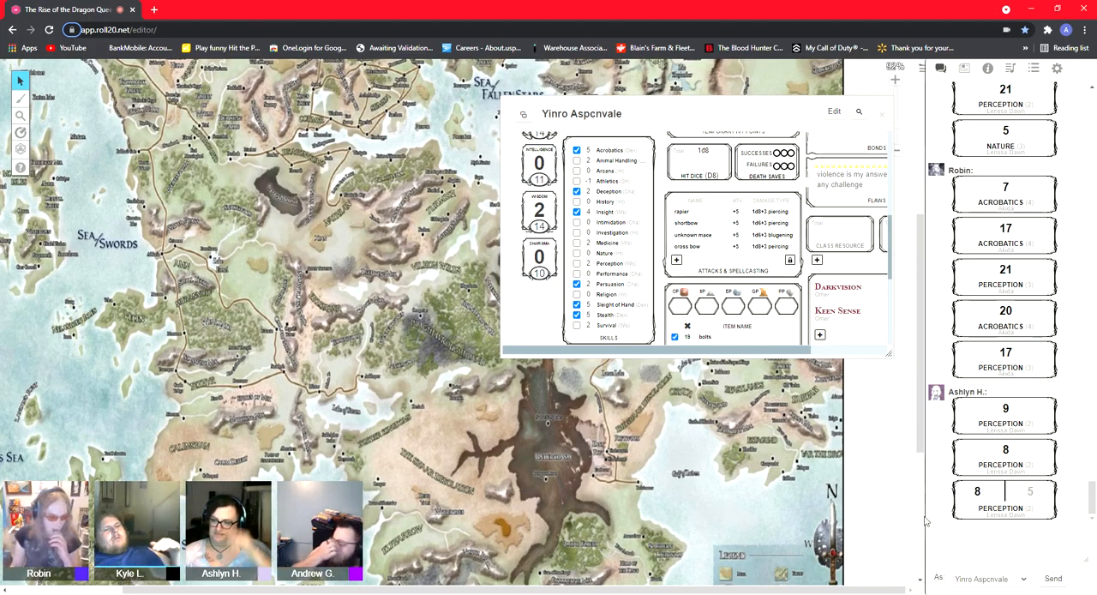
mouse_move(917, 534)
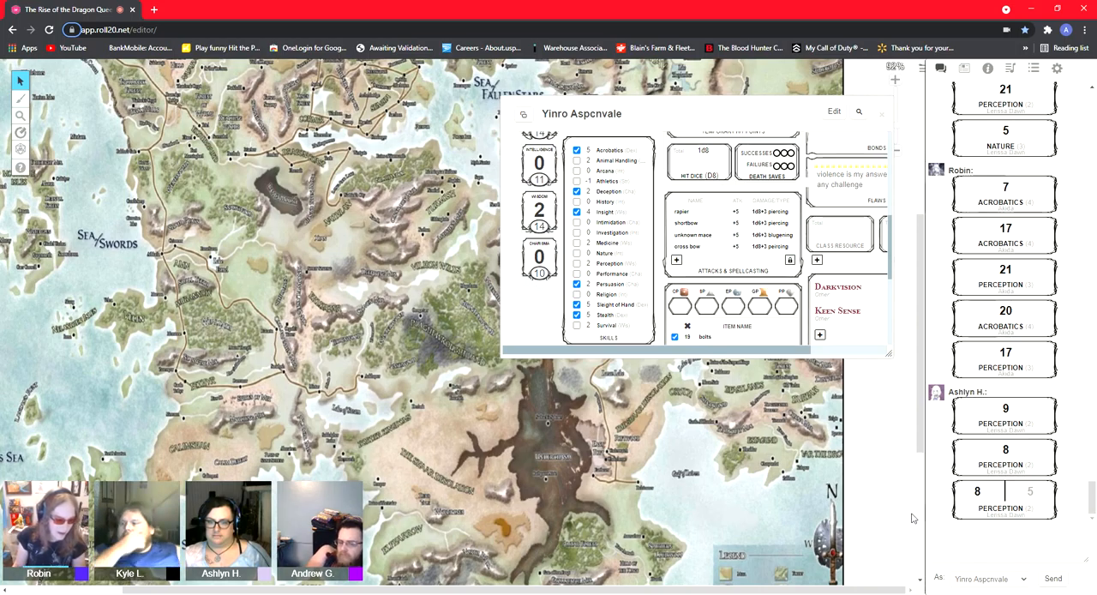
mouse_move(888, 530)
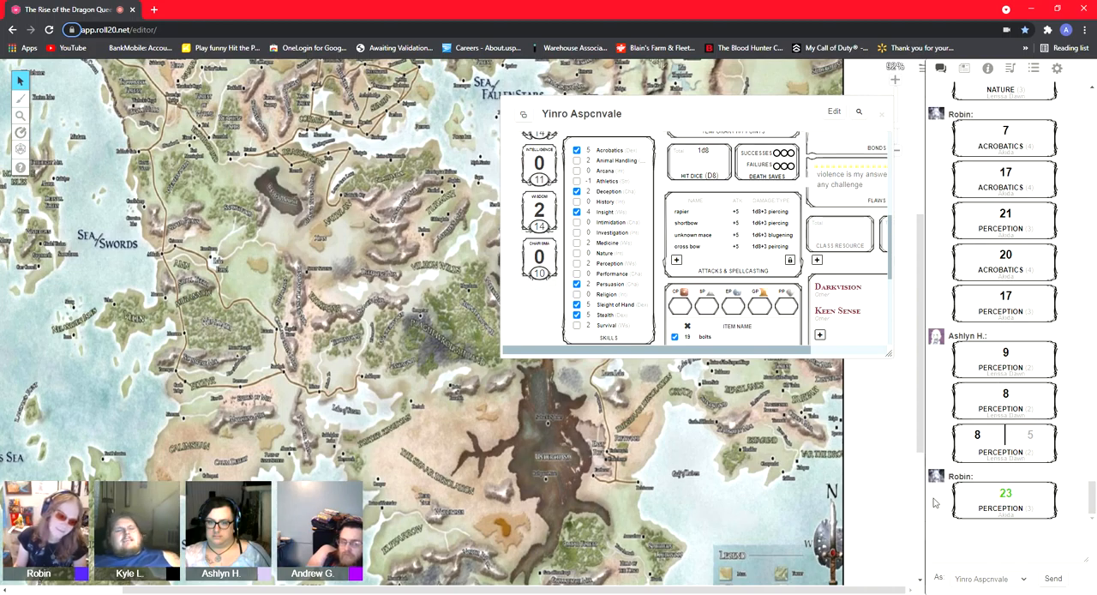
mouse_move(892, 508)
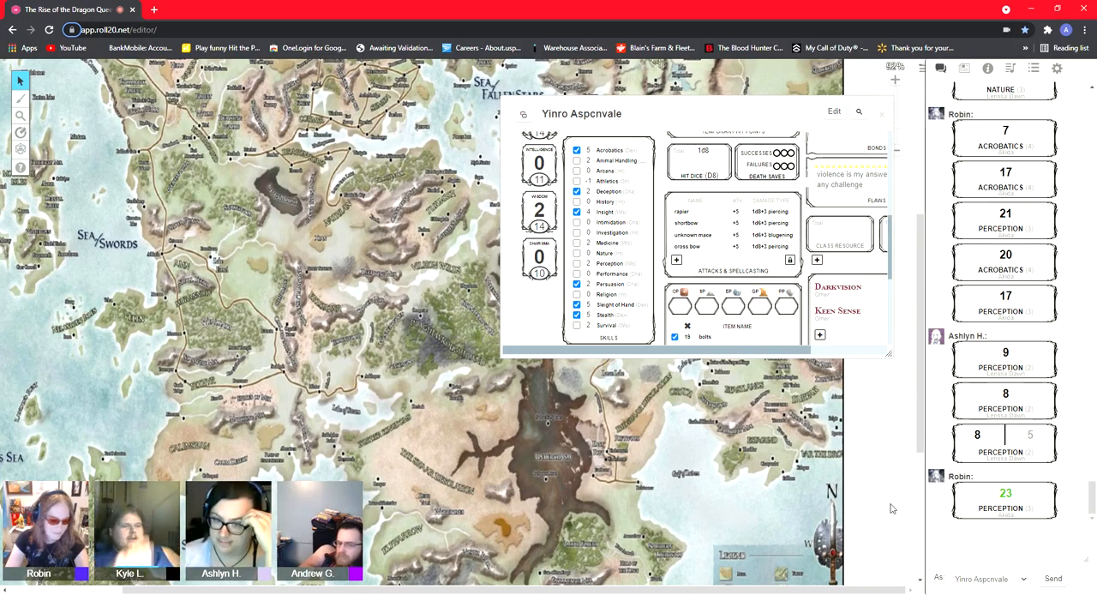
Scroll the chat down to show Robin's Perception 23 and Ashlyn's Perception 4
scroll("down", 3)
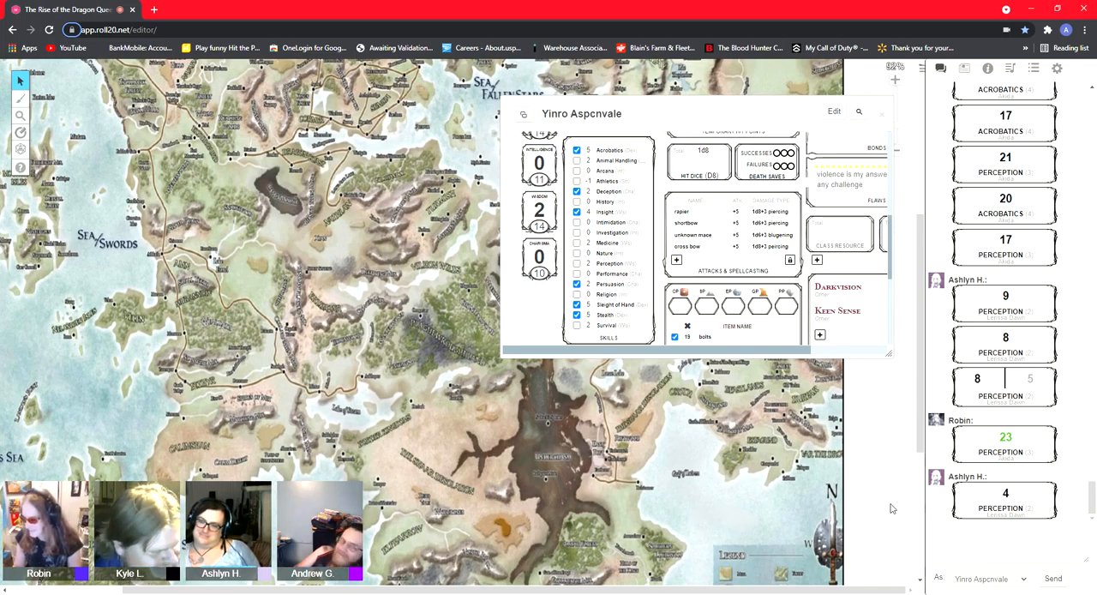
scroll("down", 3)
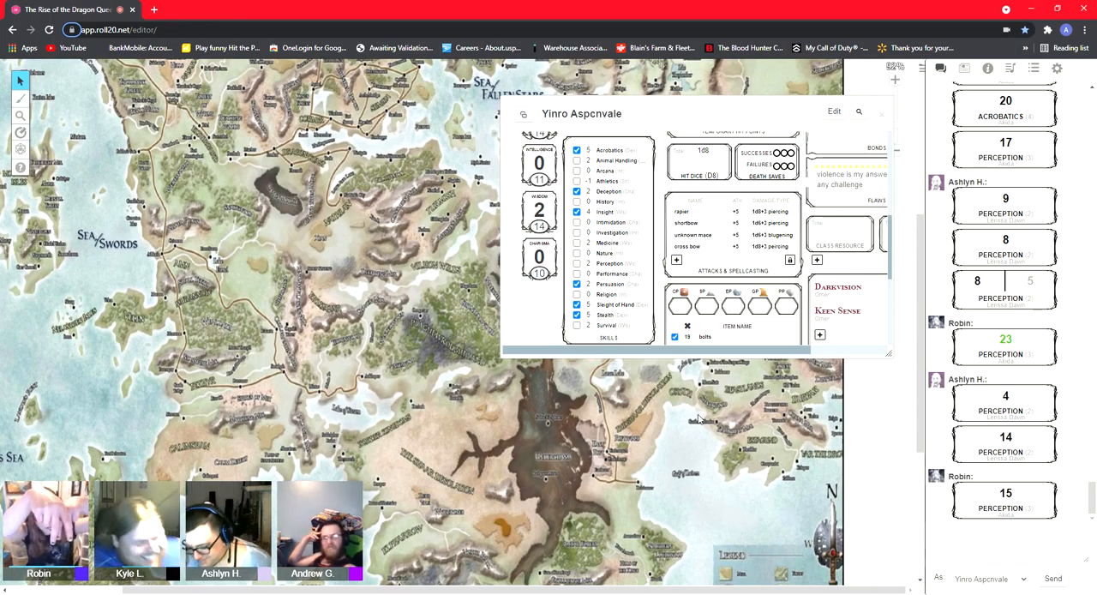
mouse_move(532, 319)
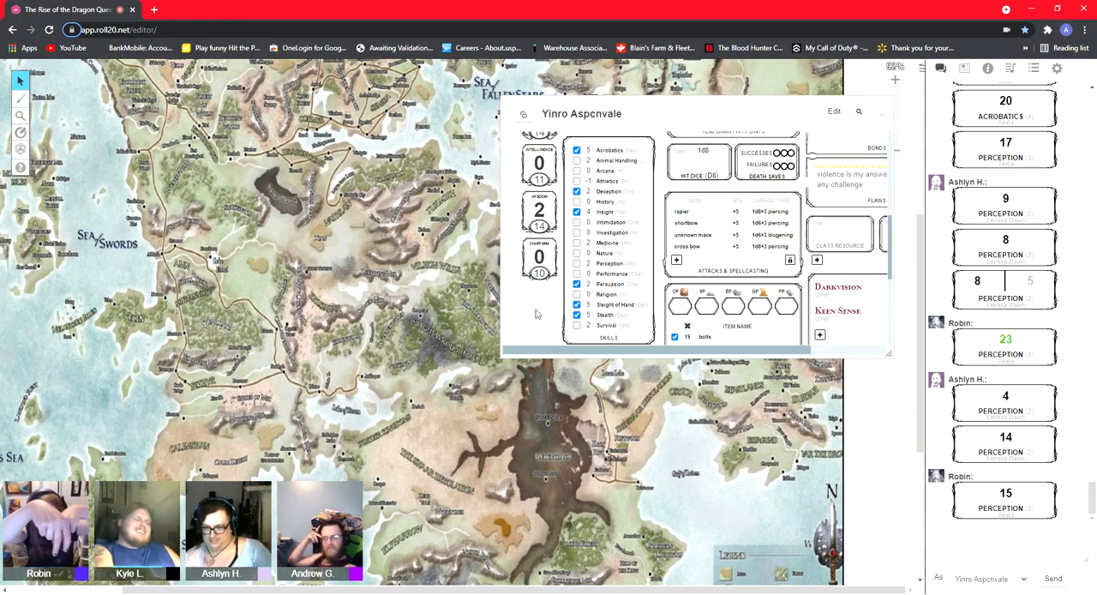
mouse_move(532, 311)
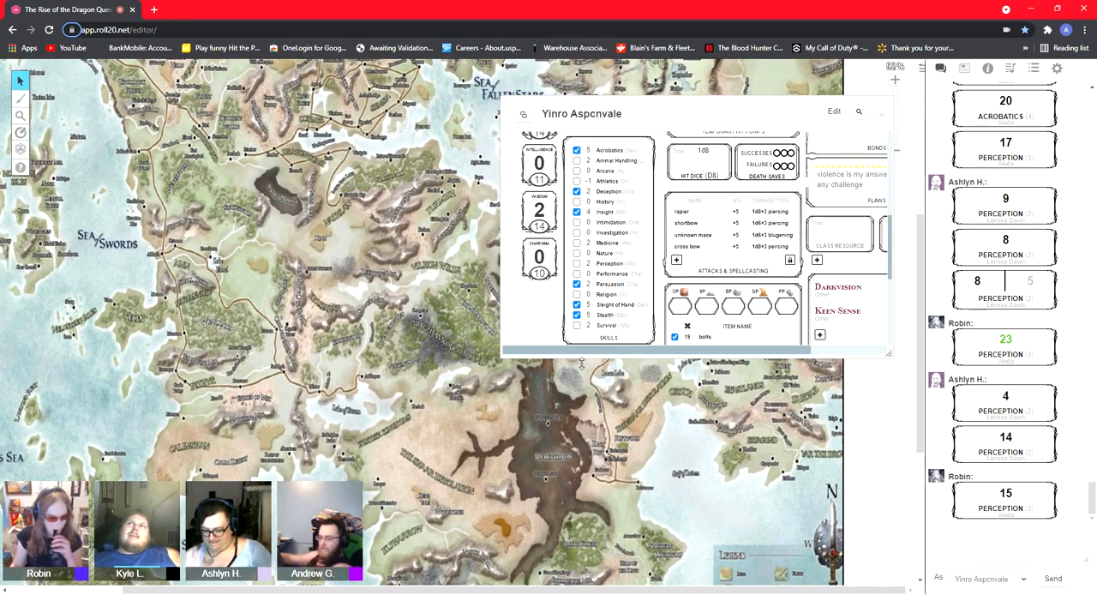
mouse_move(613, 360)
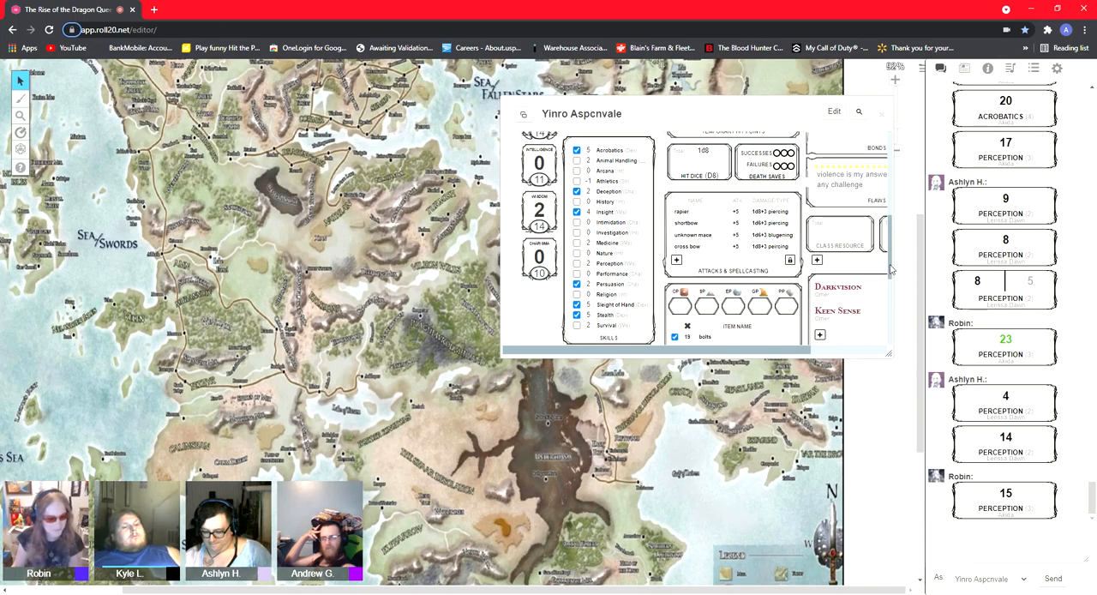
Scroll Yinro's sheet down to the skills, attacks and equipment section listing rapier, shortbow, mace, crossbow
scroll("up", 3)
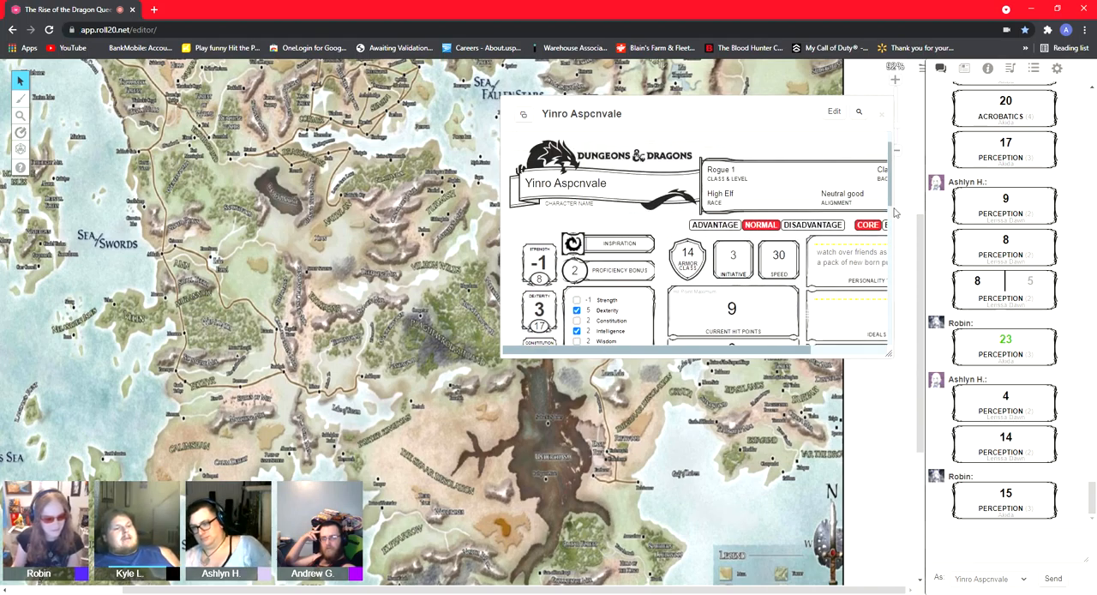
scroll("down", 3)
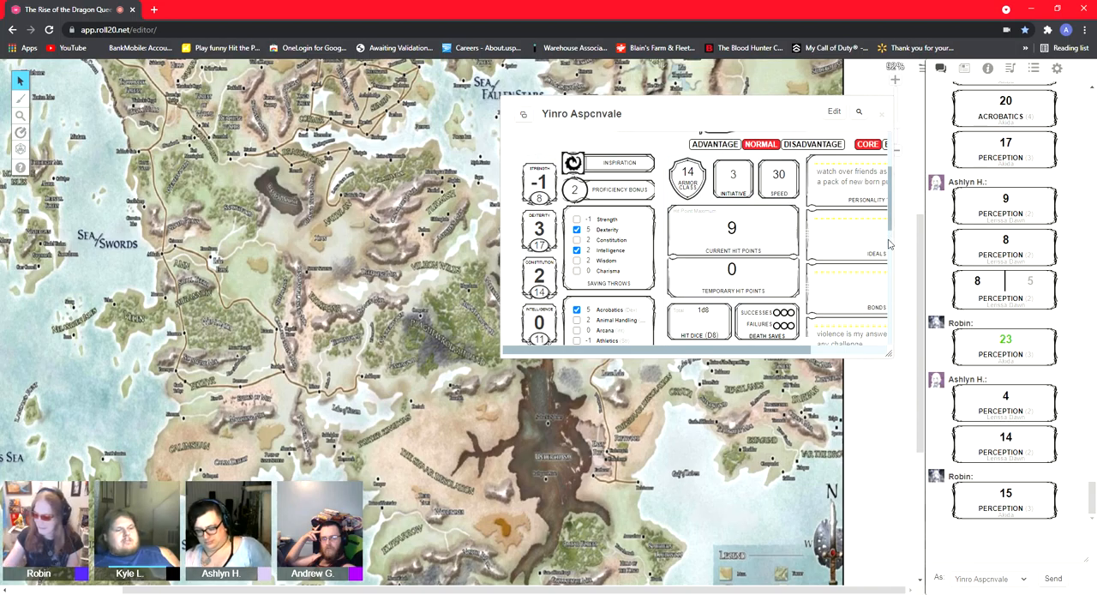
scroll("down", 3)
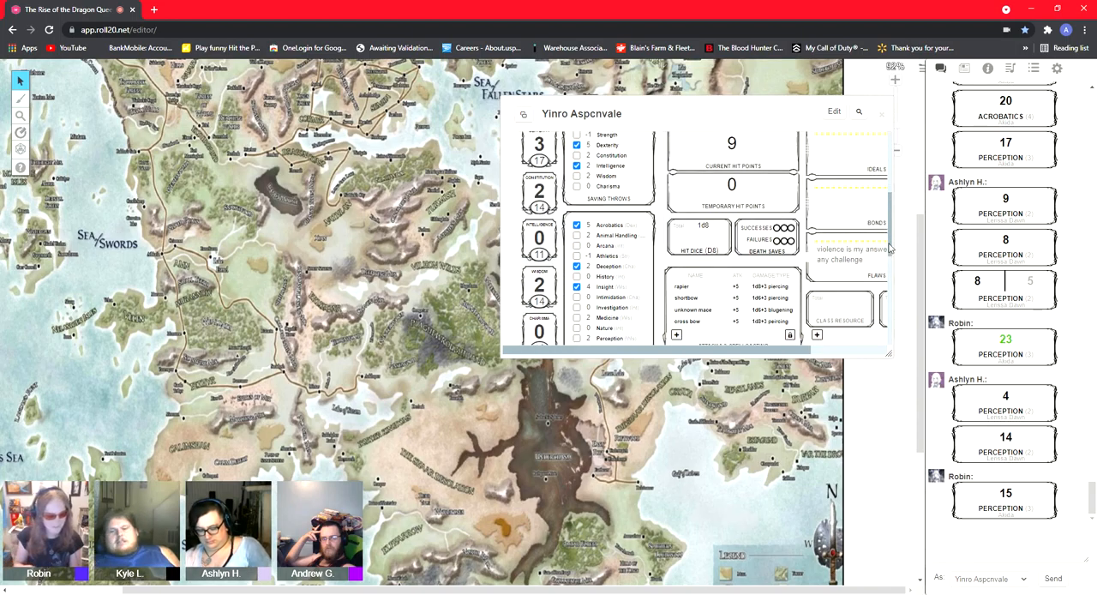
scroll("down", 3)
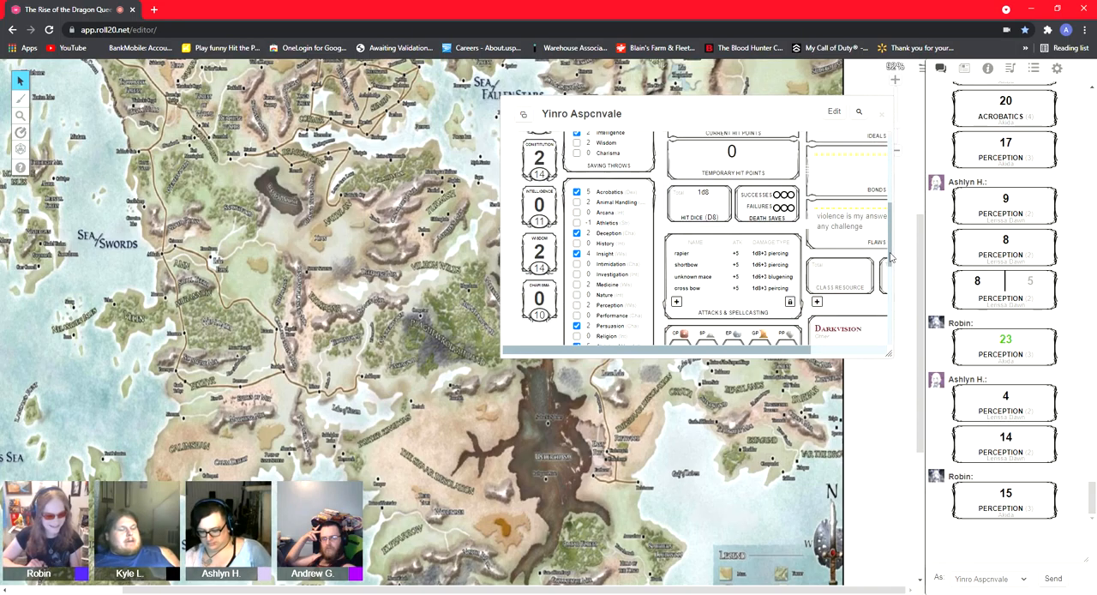
scroll("down", 3)
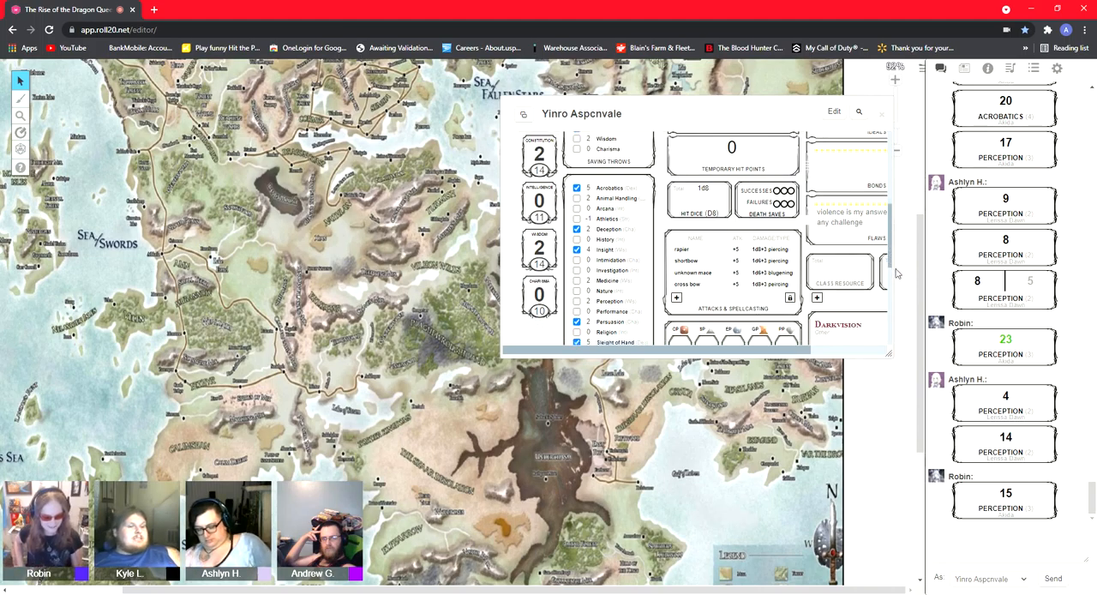
scroll("down", 3)
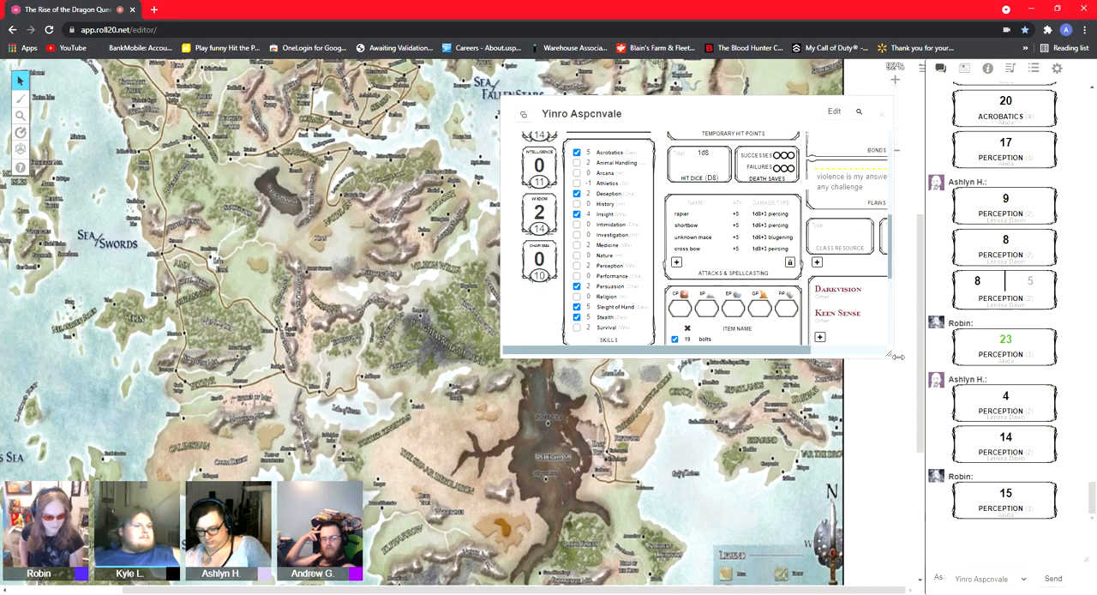
mouse_move(894, 360)
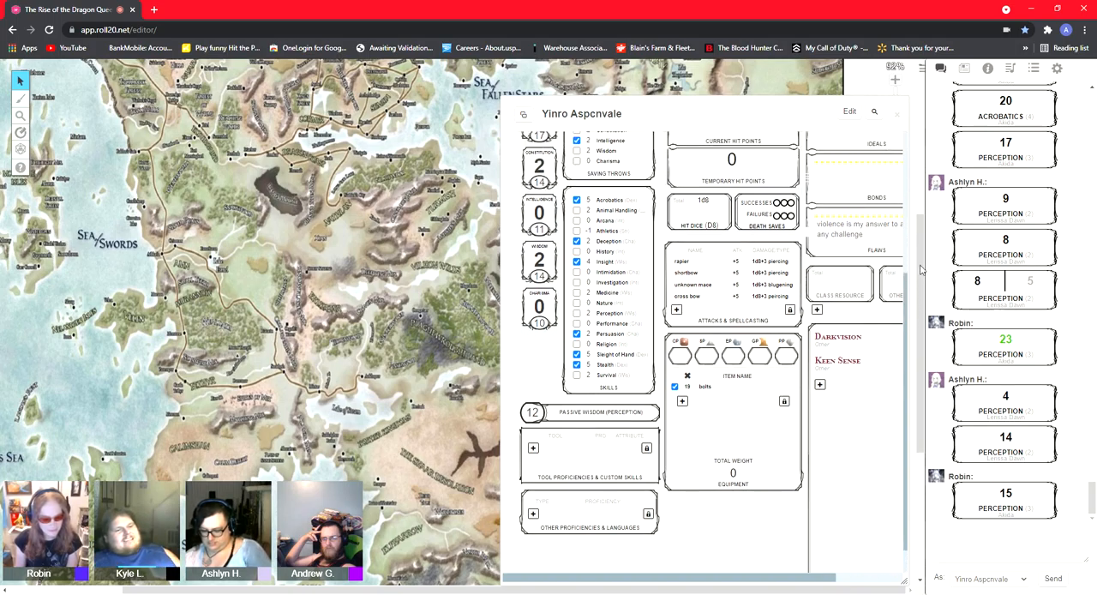
Scroll Yinro's sheet to the top, showing armor class 14, initiative 3, speed 30
scroll("up", 3)
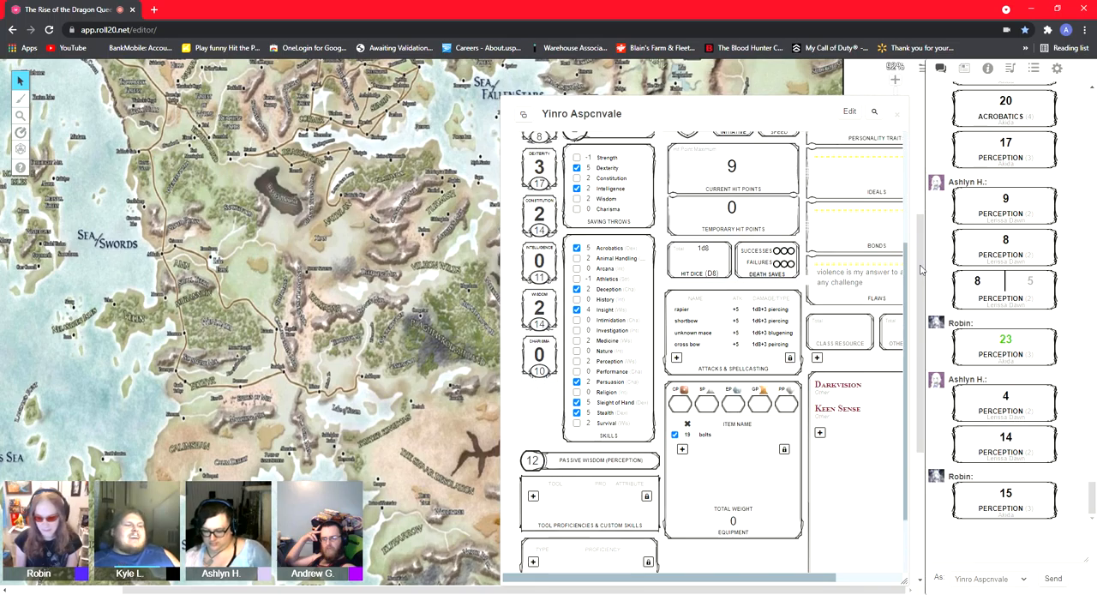
scroll("up", 3)
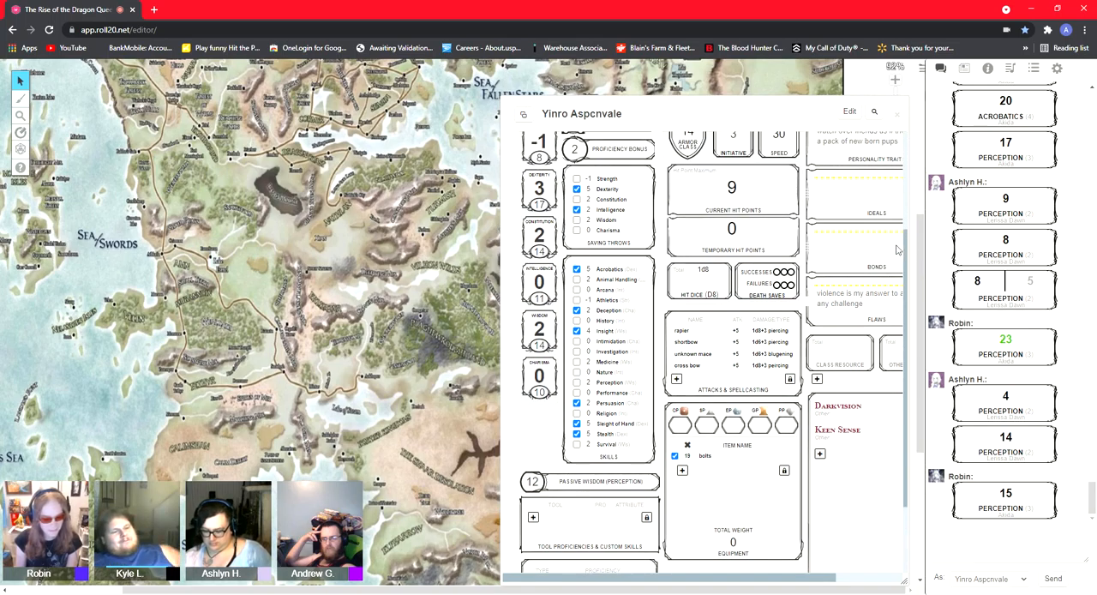
scroll("up", 3)
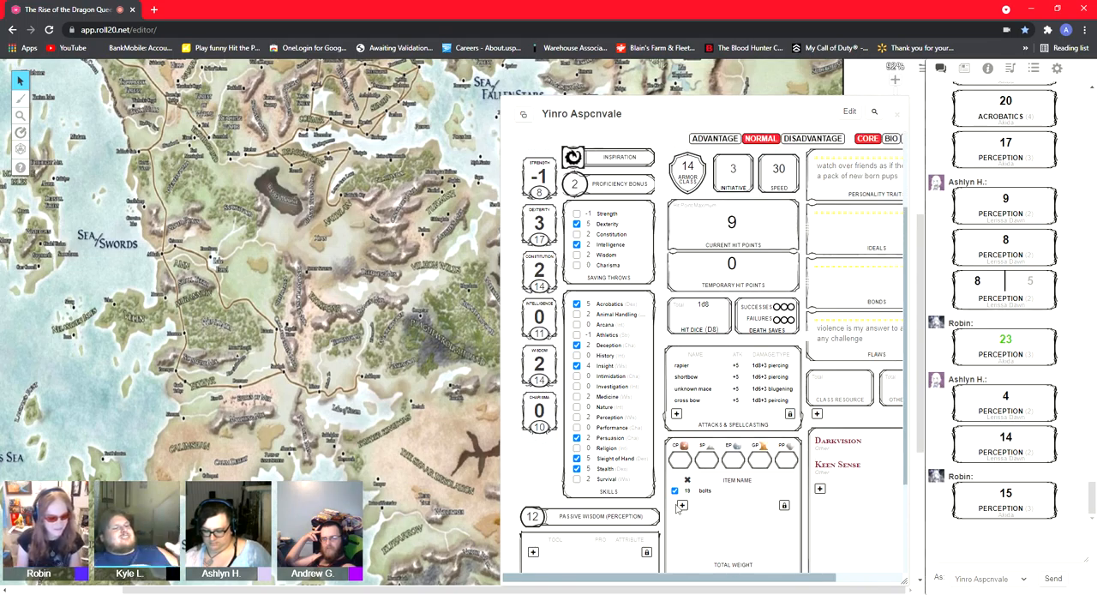
Add an equipment entry of 20 arrows below the 19 bolts
left_click(682, 505)
type("arrow")
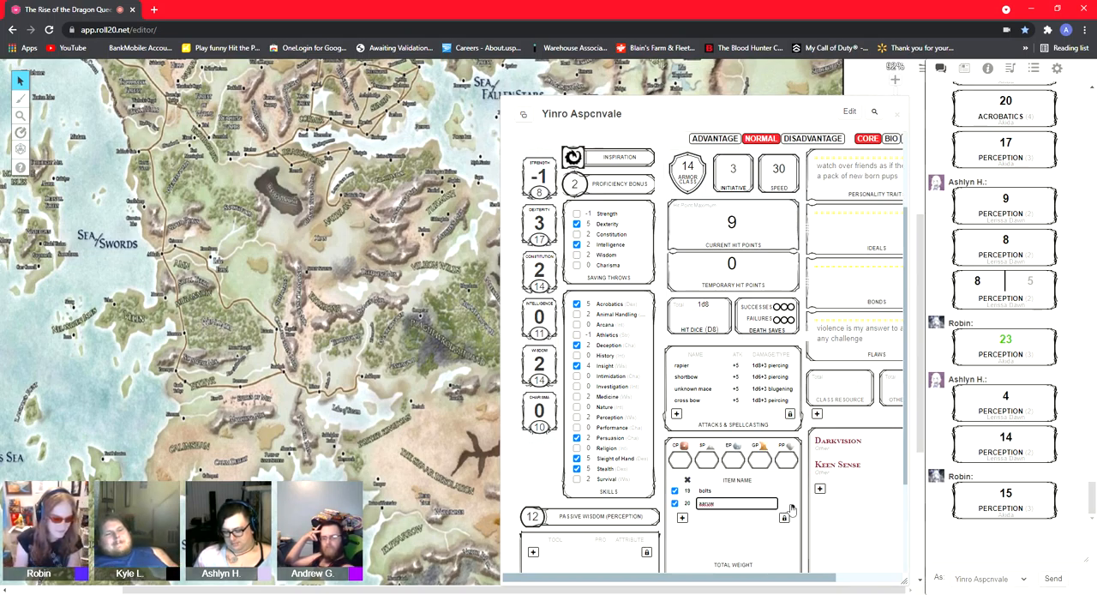
left_click(790, 503)
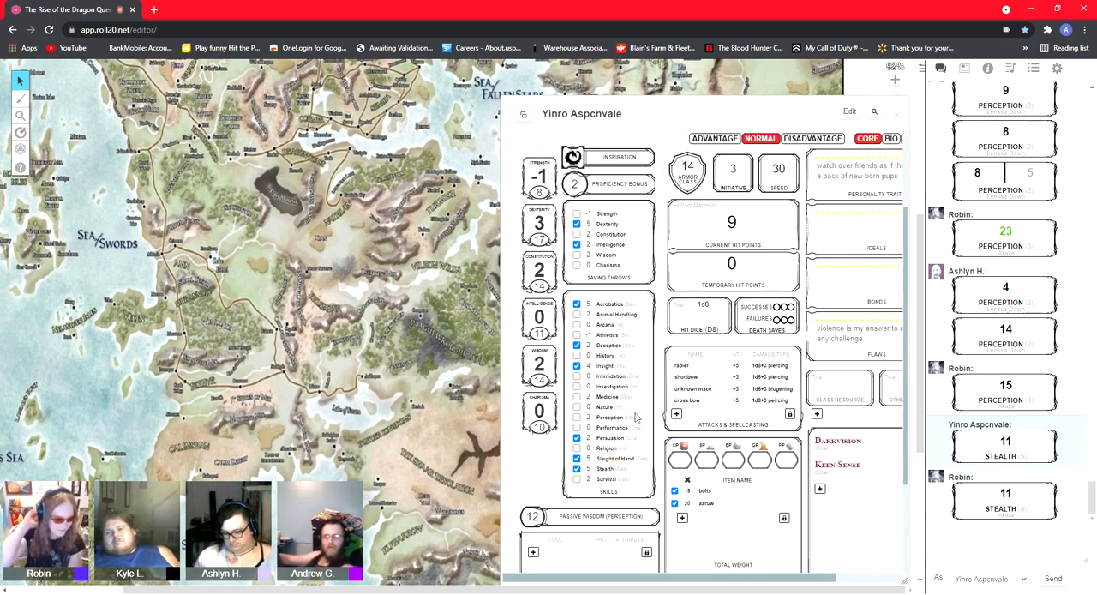
mouse_move(524, 483)
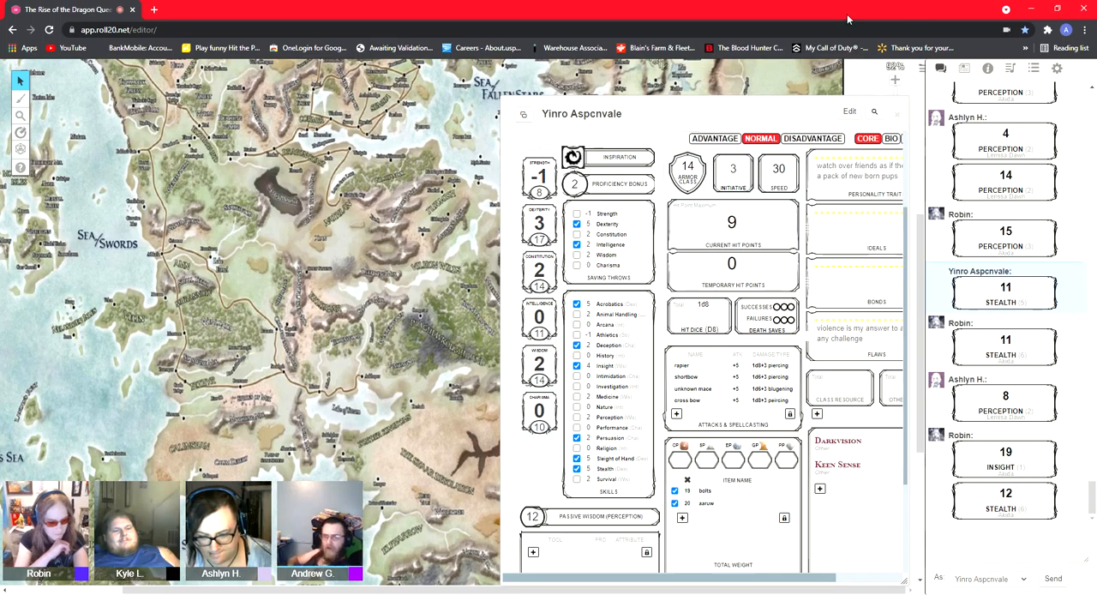
mouse_move(512, 484)
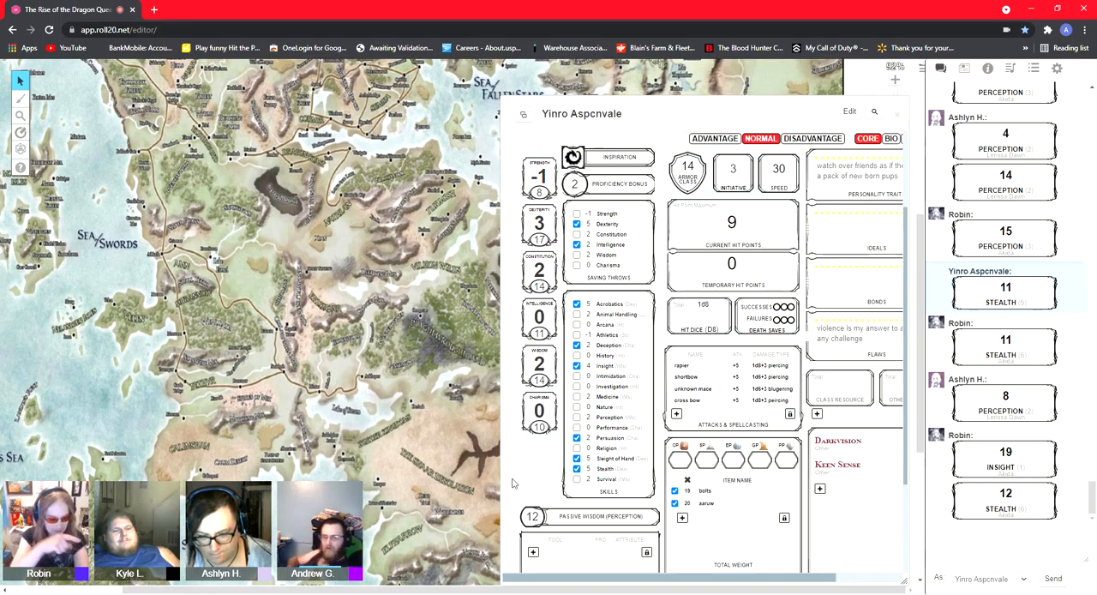
mouse_move(524, 476)
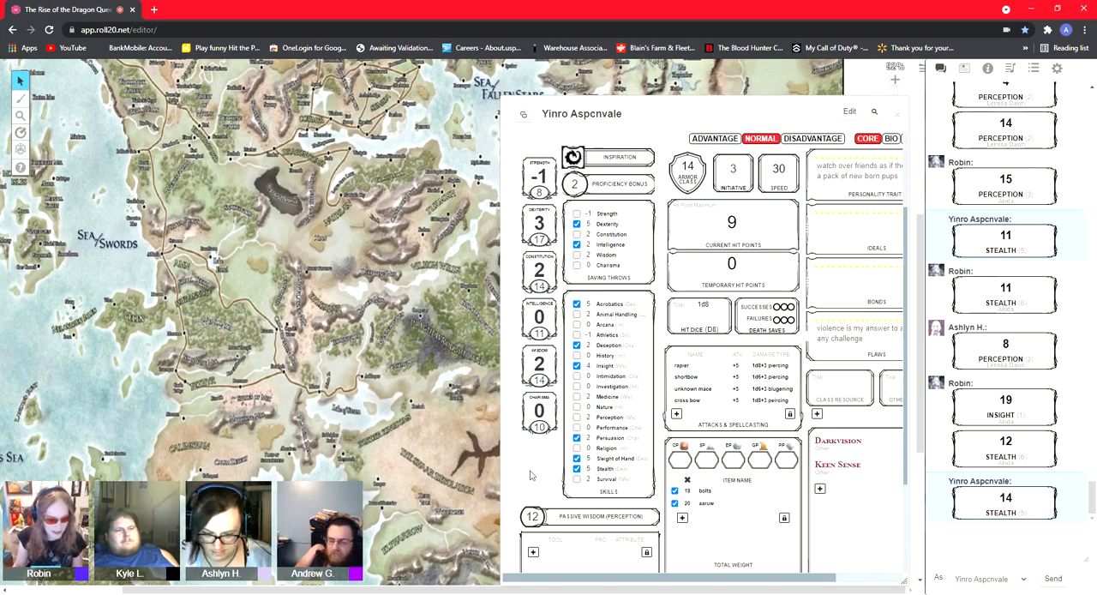
mouse_move(49, 138)
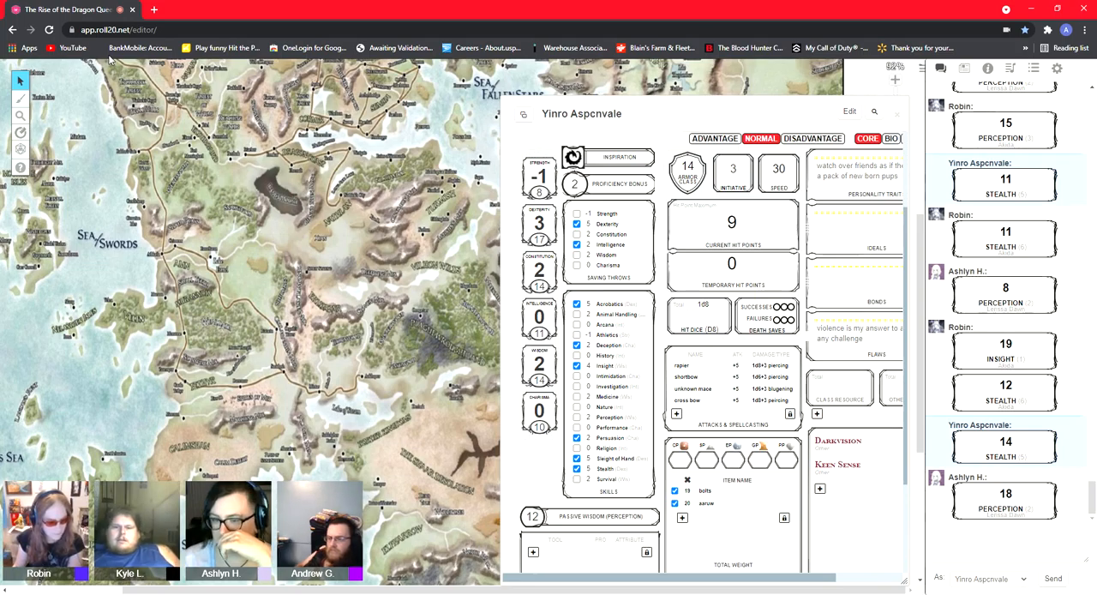
Scroll the chat down to Yinro's Stealth 14 and Ashlyn's Perception 18 and Arcana 12
scroll("down", 3)
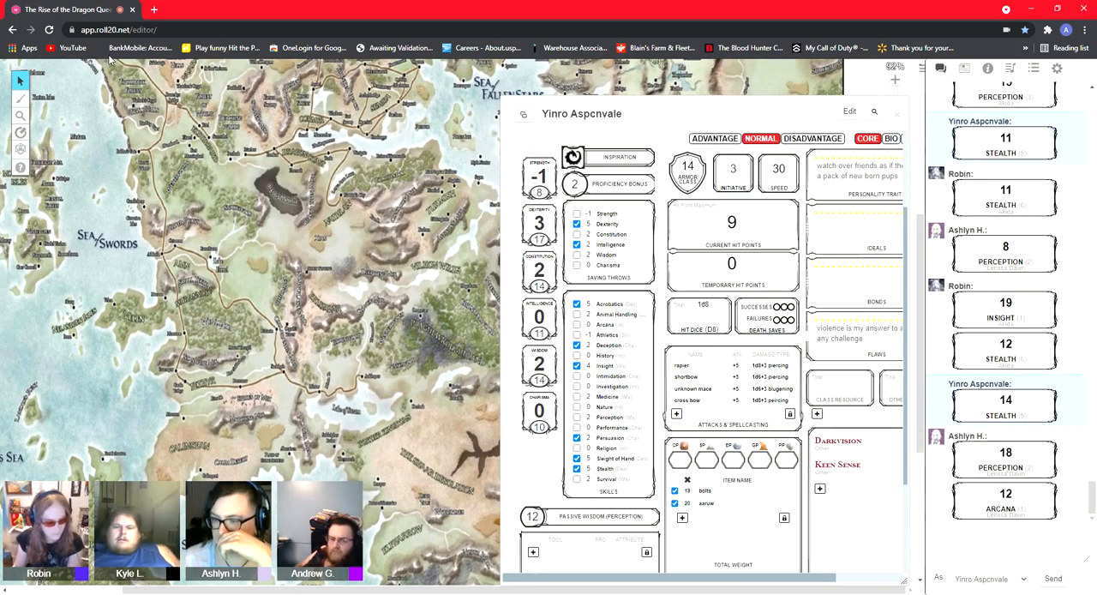